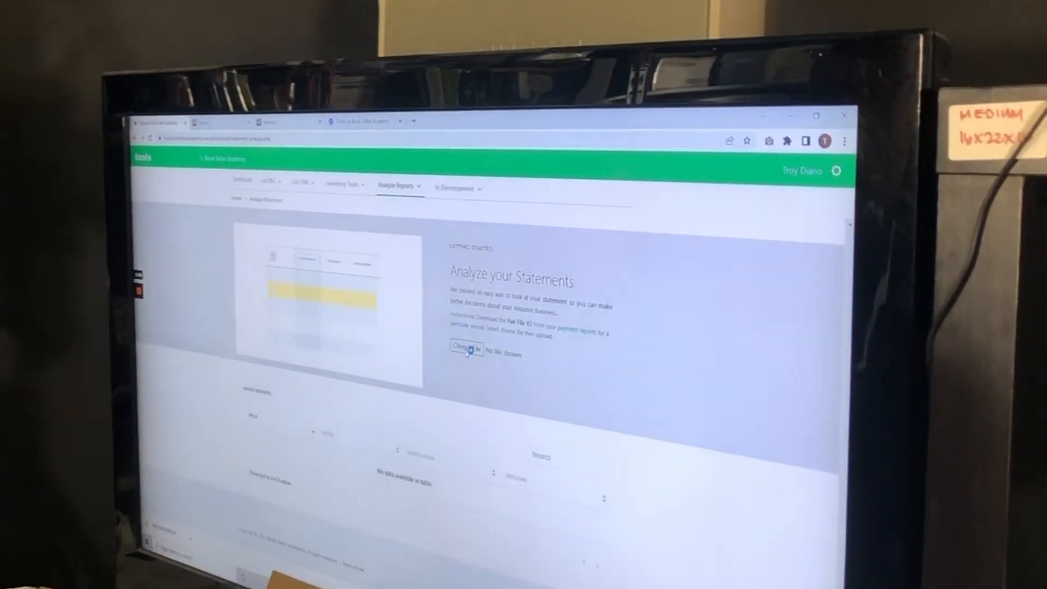
# - Choose the Flat File V2 payment statement file to upload for analysis
pyautogui.click(465, 348)
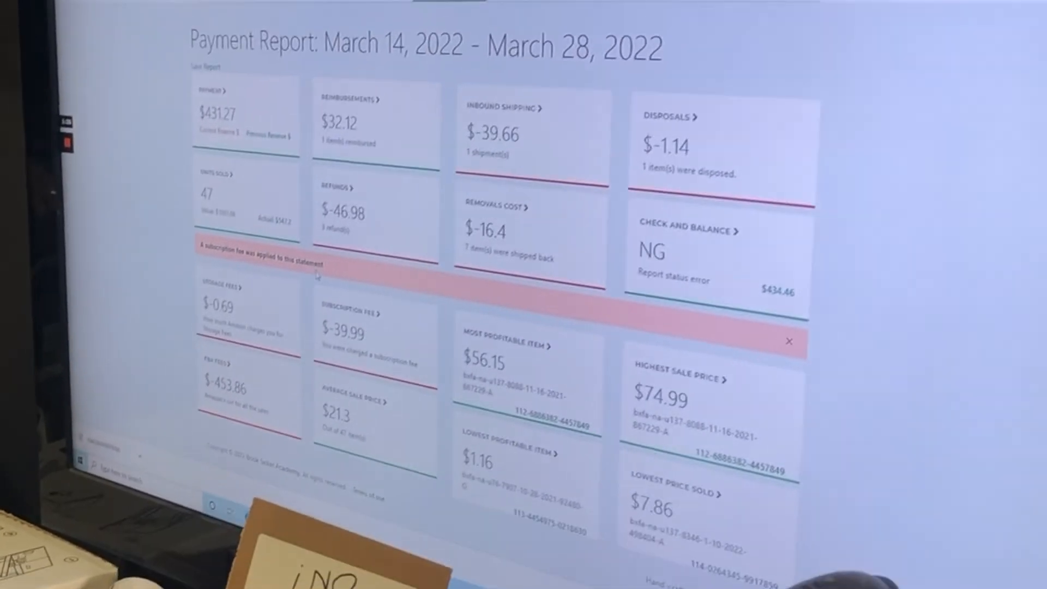
# - Search the All Orders table for SKU 'u137', giving $485.30 sales and $263.04 payment
pyautogui.scroll(-3)
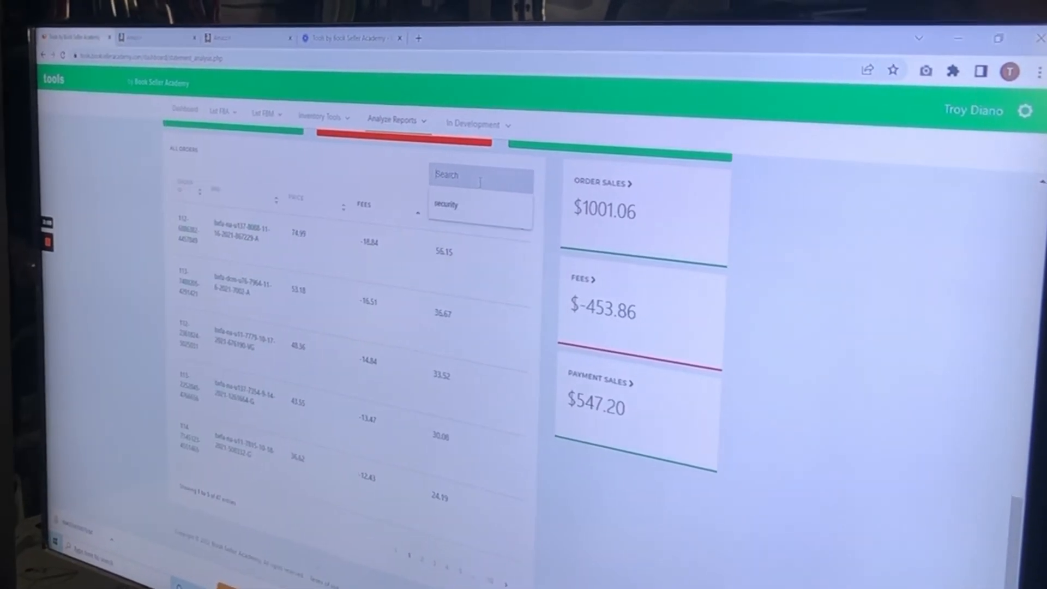
pyautogui.write('u137')
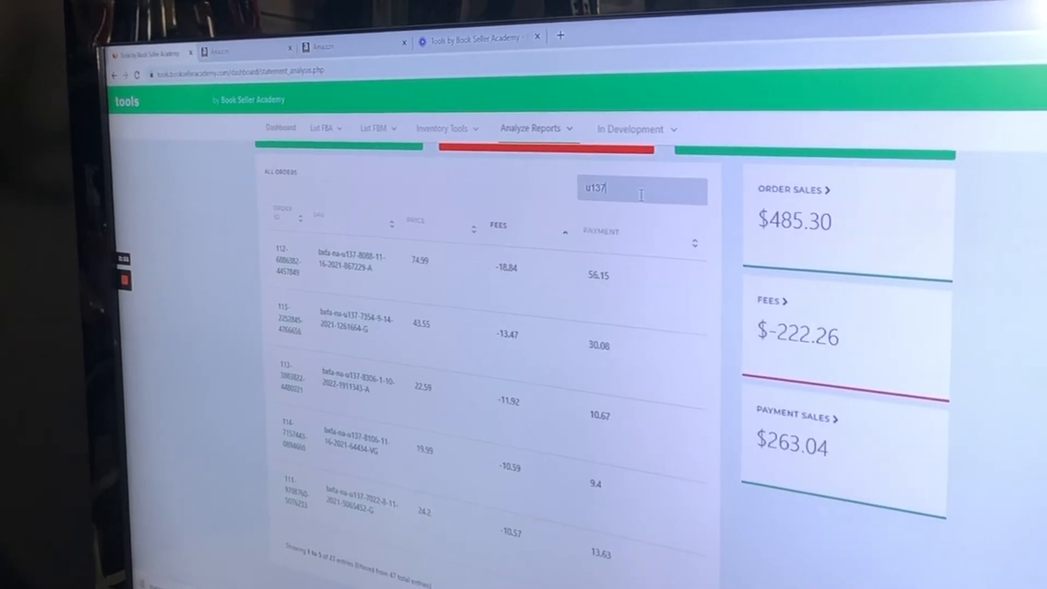